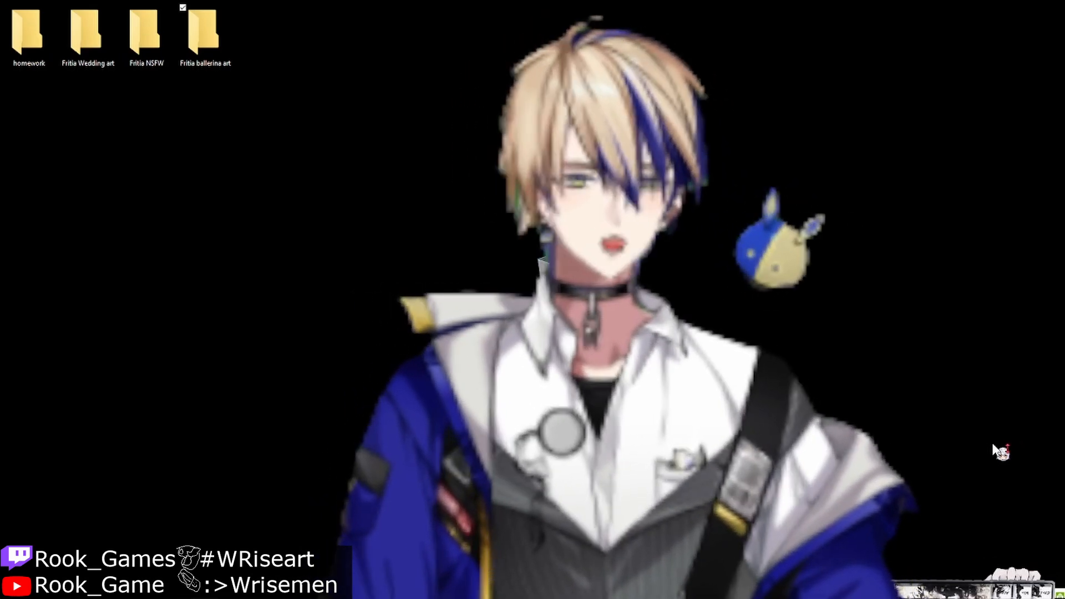
{"action": "mouse_move", "coordinate": [1021, 391]}
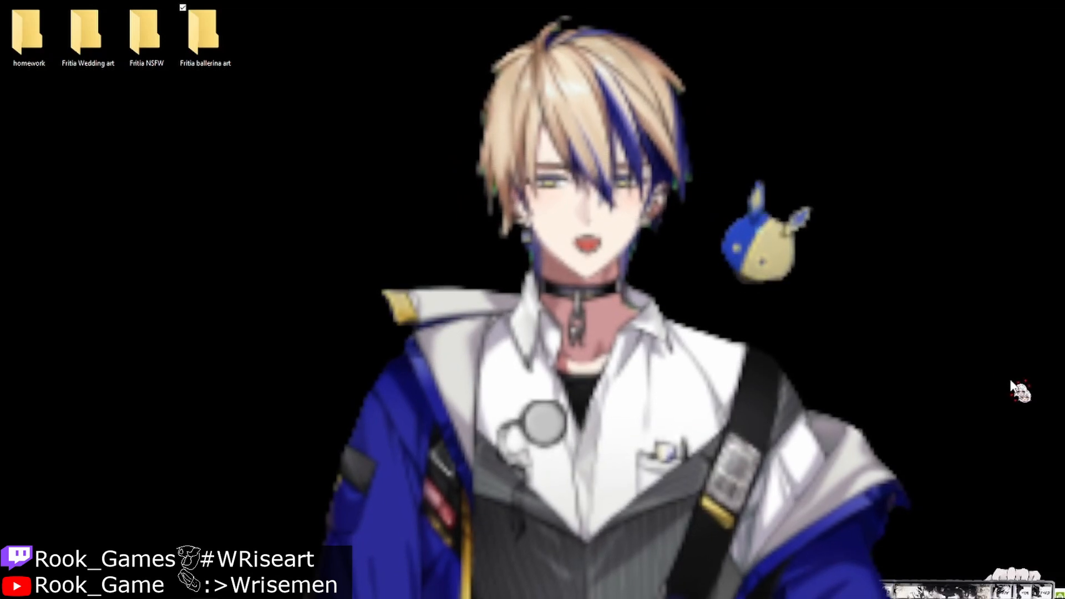
{"action": "mouse_move", "coordinate": [984, 306]}
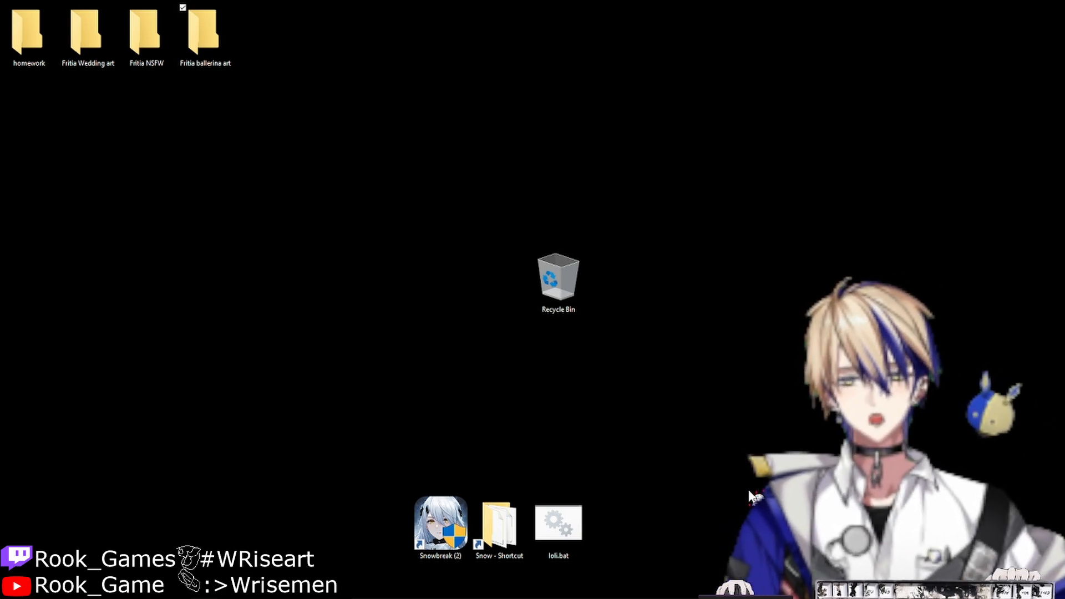
{"action": "mouse_move", "coordinate": [755, 498]}
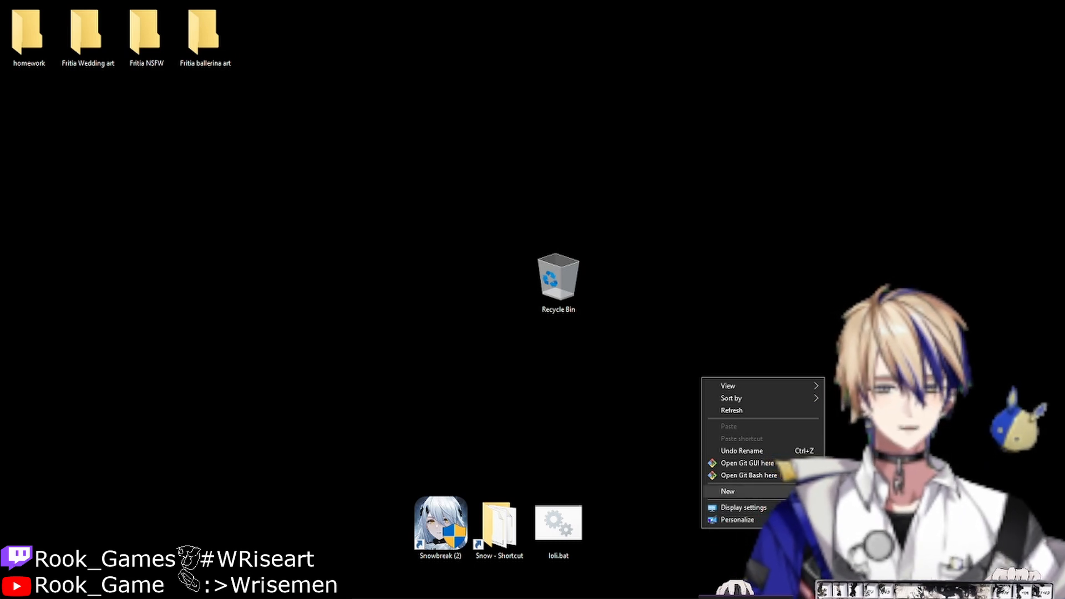
- Create 1.bat on the desktop and open it in Notepad via Edit
{"action": "left_click", "coordinate": [727, 490]}
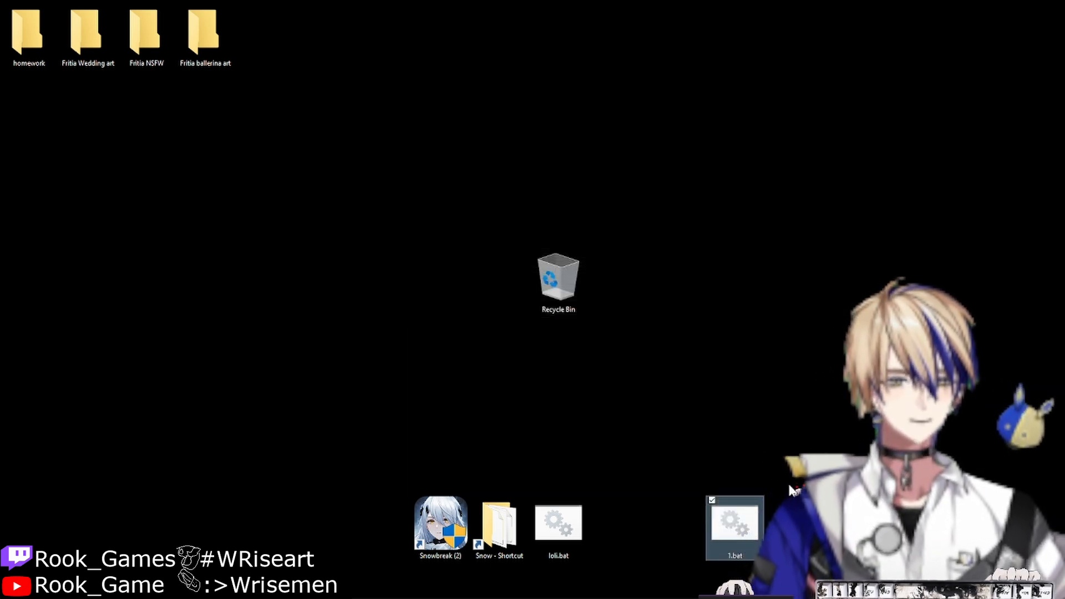
{"action": "right_click", "coordinate": [734, 528]}
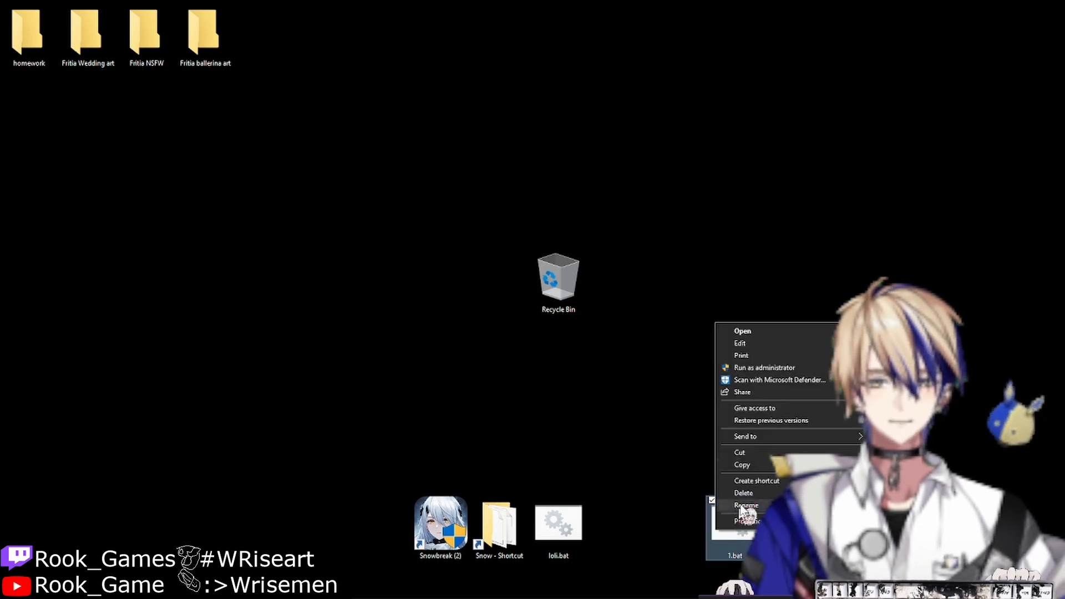
{"action": "left_click", "coordinate": [740, 343]}
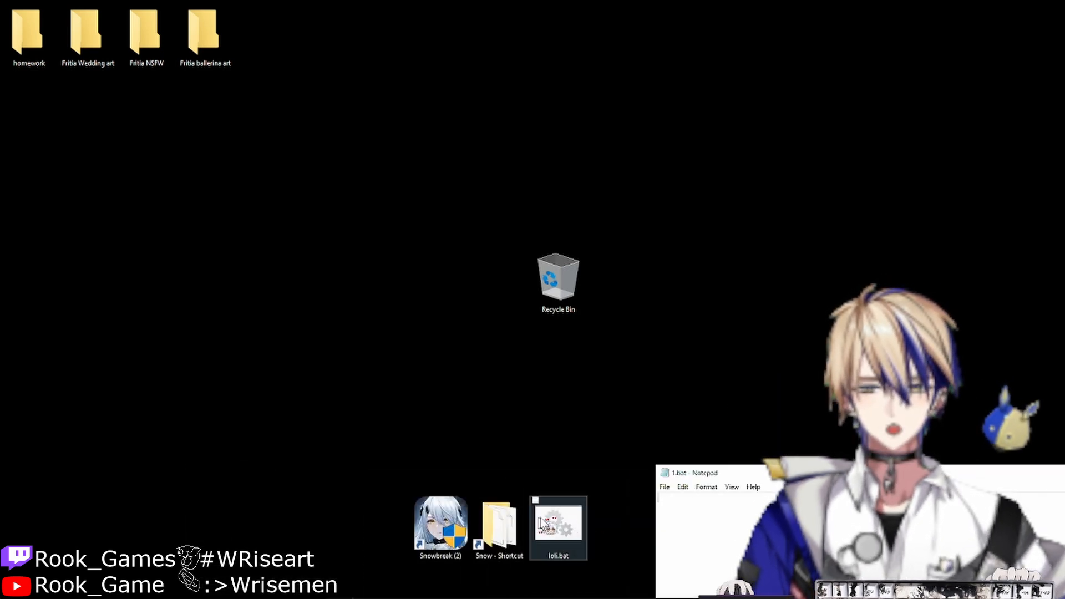
{"action": "double_click", "coordinate": [557, 522]}
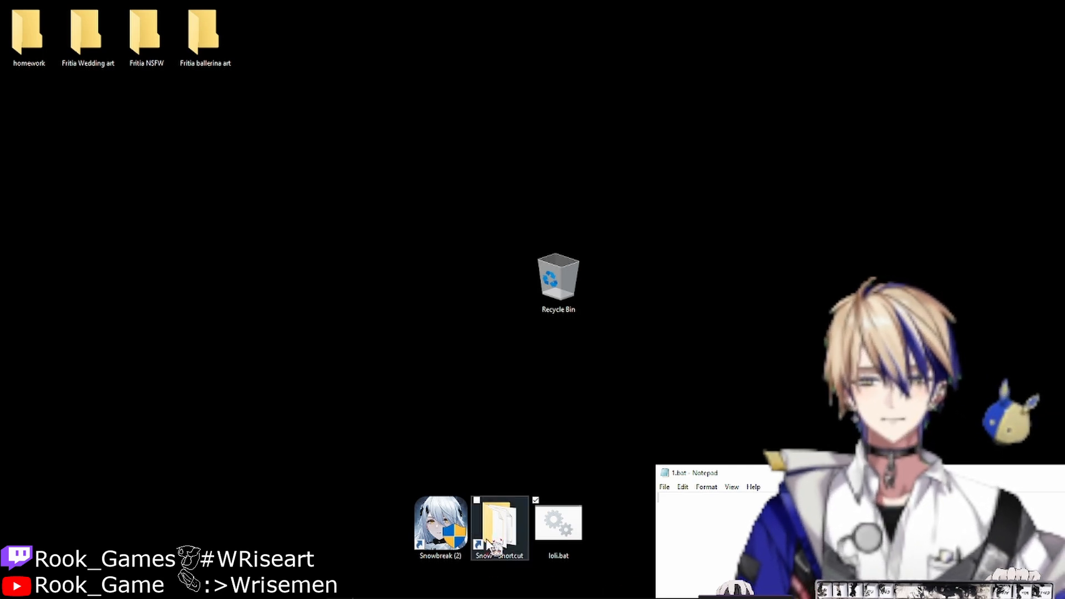
{"action": "double_click", "coordinate": [558, 528]}
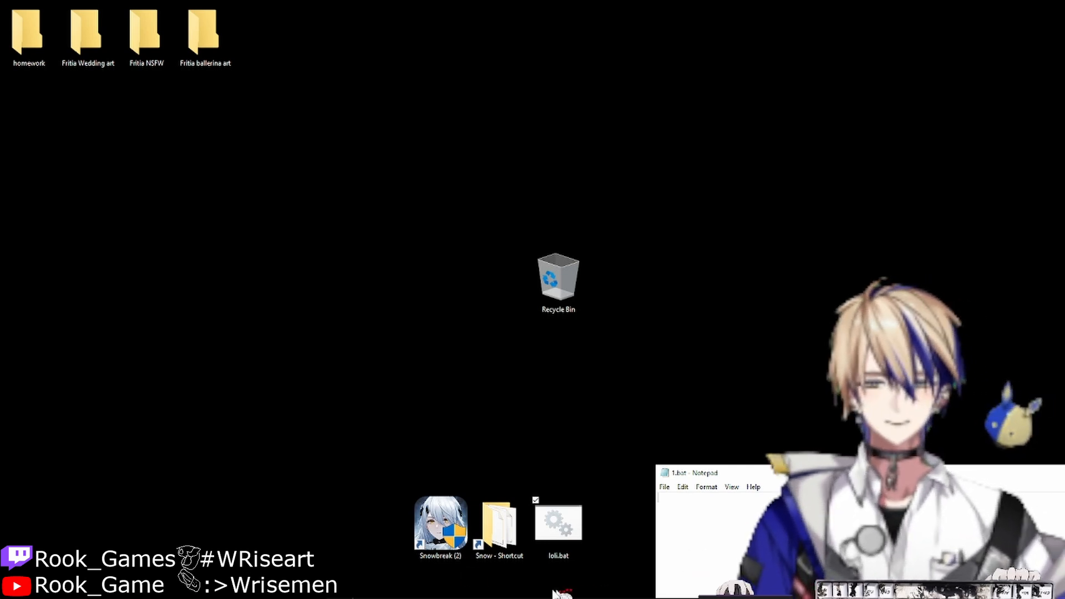
- Open the Snow folder, view localization.txt (localization = 0) in Notepad, then close it
{"action": "double_click", "coordinate": [499, 522]}
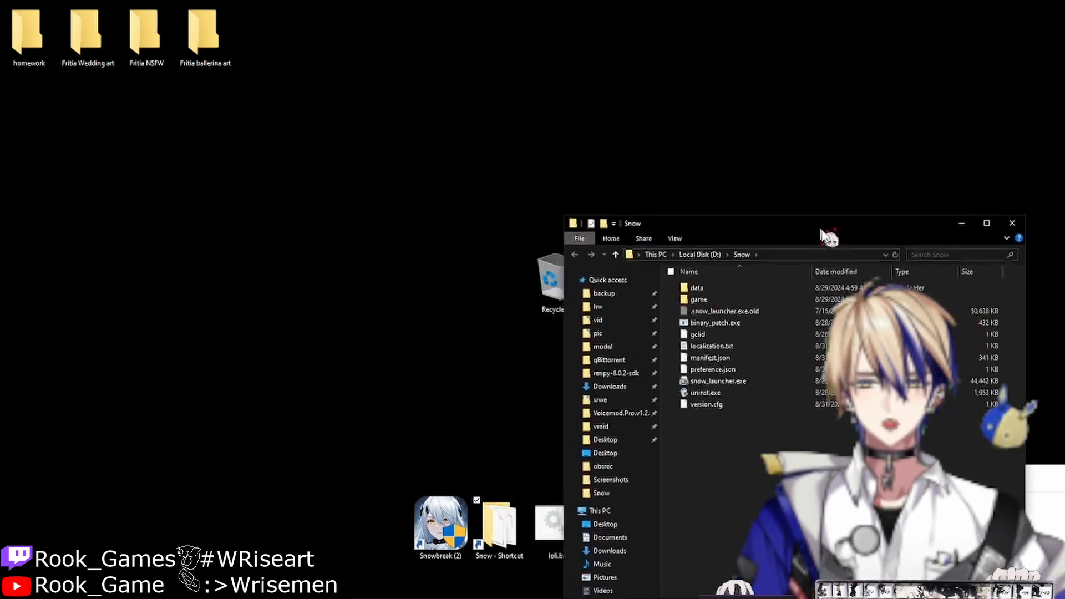
{"action": "double_click", "coordinate": [708, 346]}
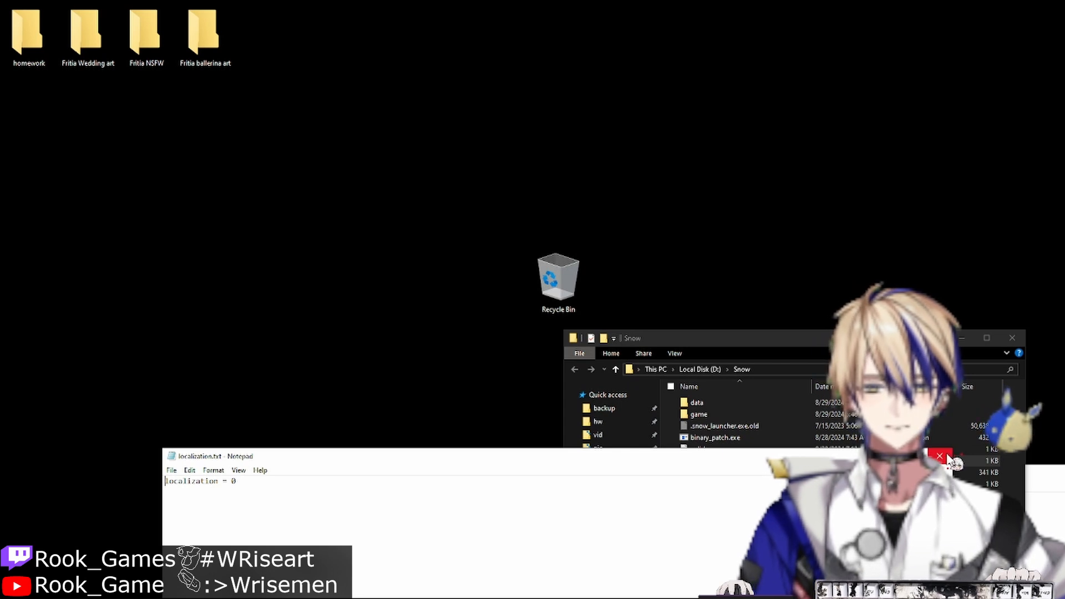
{"action": "left_click", "coordinate": [940, 456]}
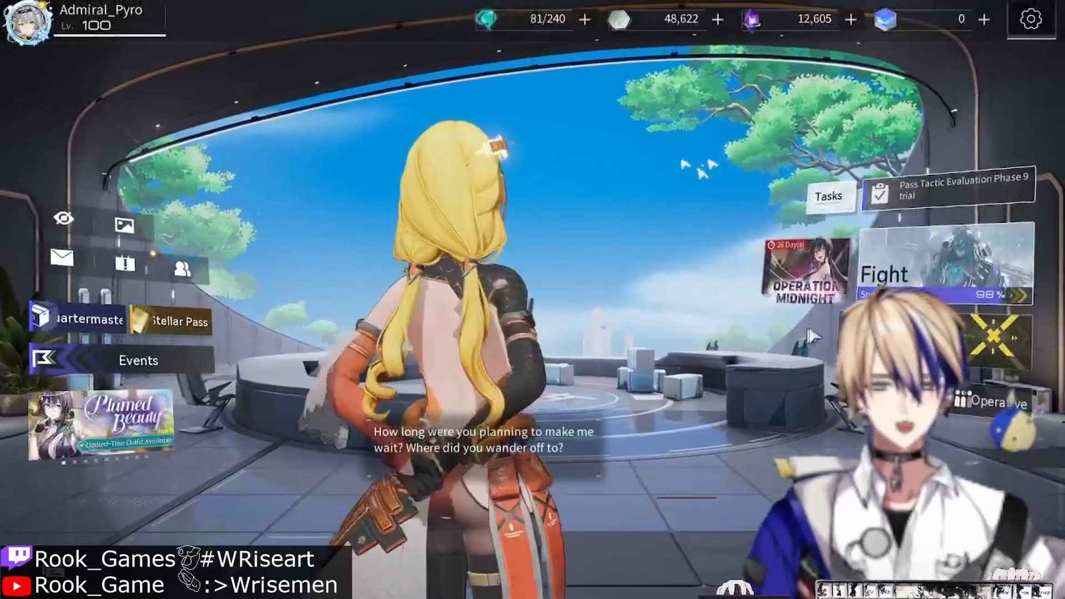
{"action": "left_click", "coordinate": [1000, 403]}
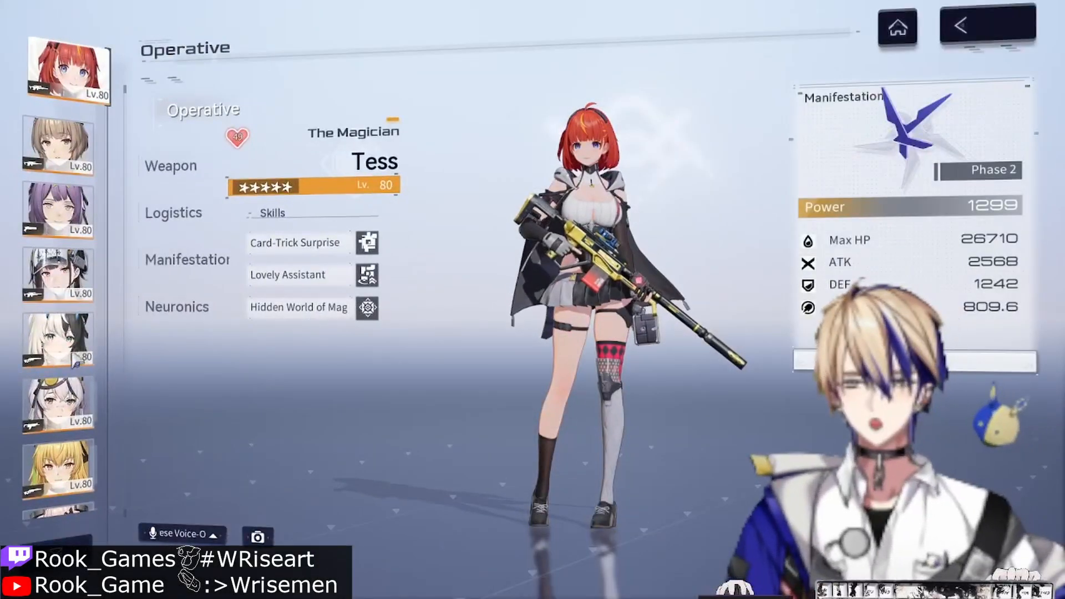
{"action": "left_click", "coordinate": [57, 207]}
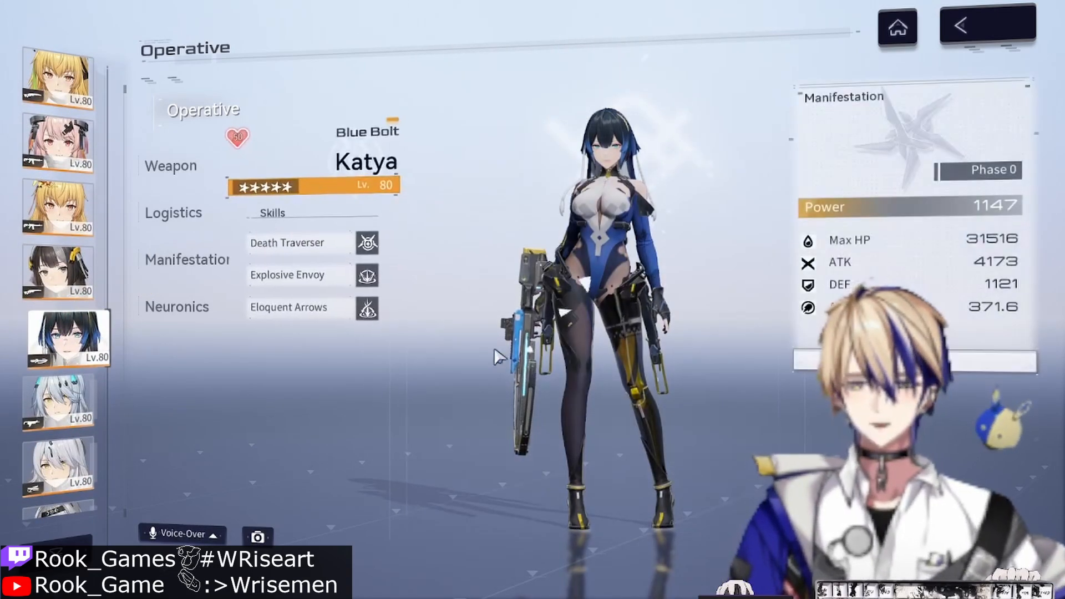
{"action": "left_click", "coordinate": [180, 534]}
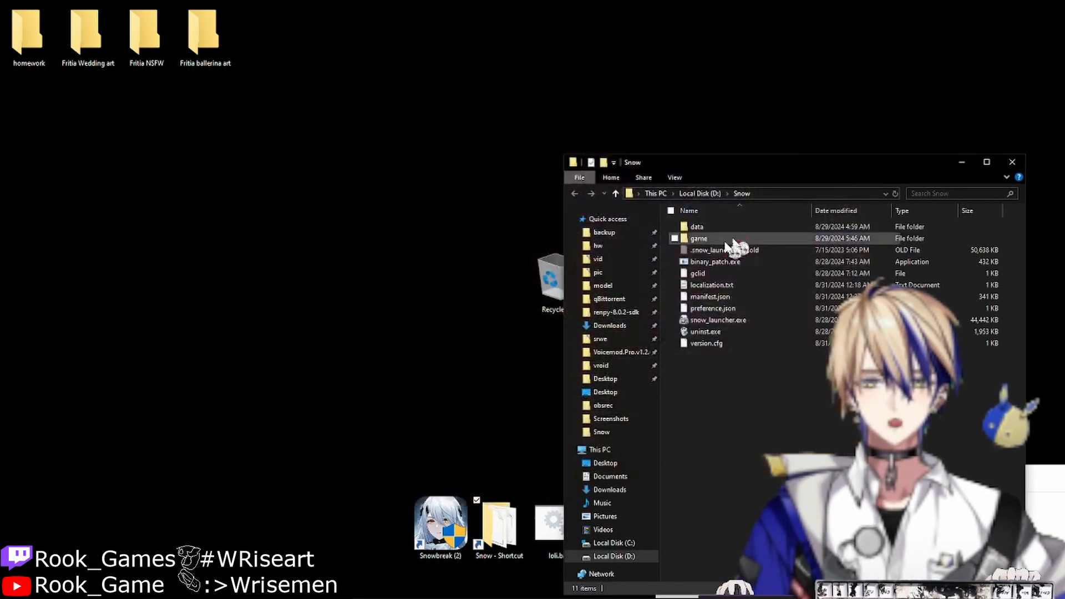
- Close localization.txt in Notepad, leaving it selected in the Snow folder
{"action": "right_click", "coordinate": [711, 285]}
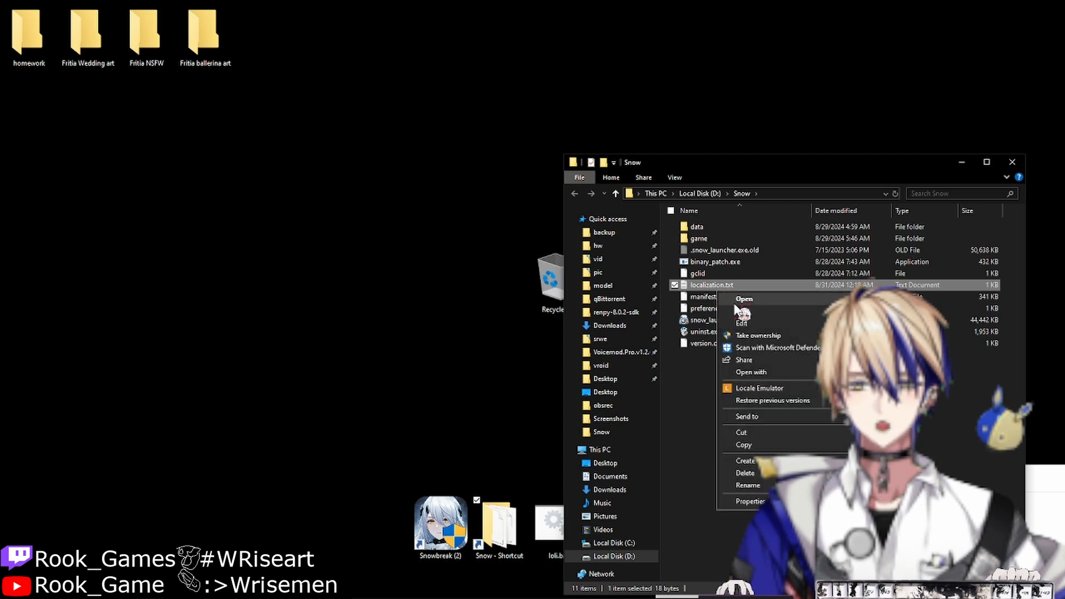
{"action": "left_click", "coordinate": [743, 298]}
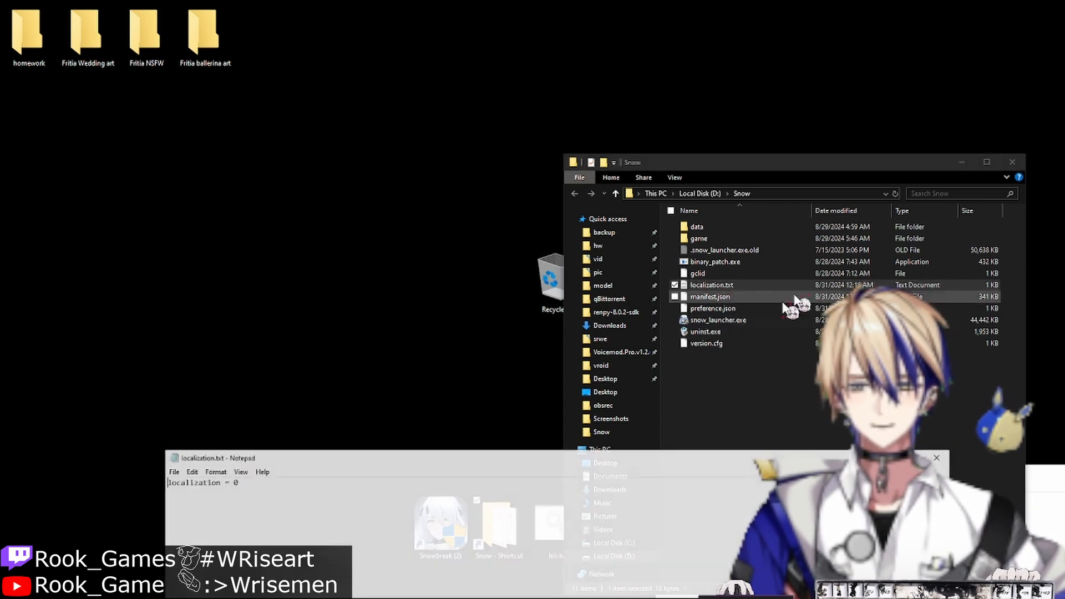
{"action": "left_click", "coordinate": [936, 457]}
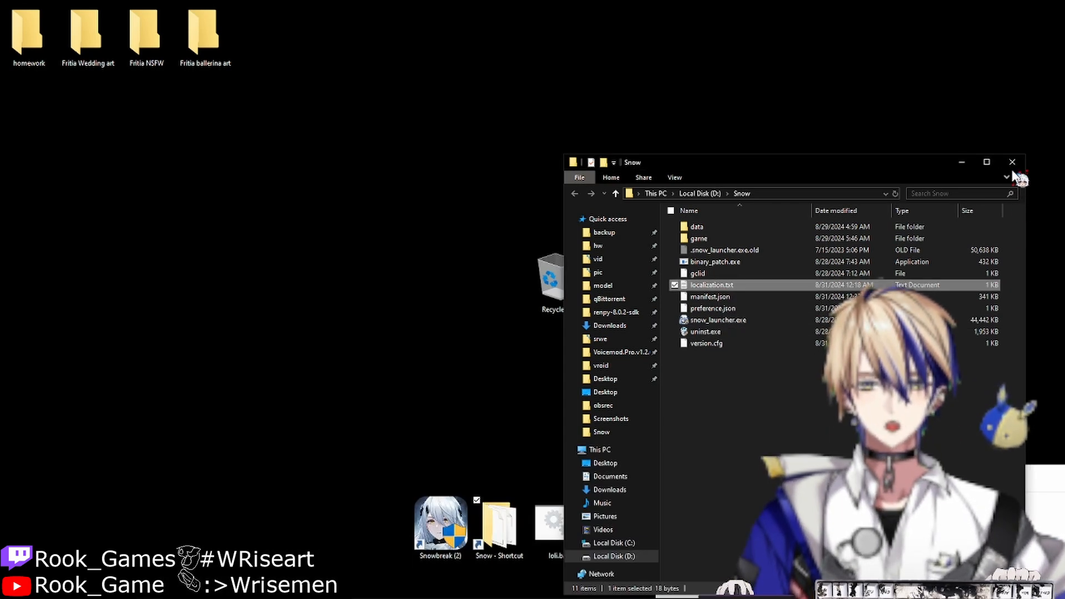
- Close the Snow folder window so Snowbreak can launch to its seizure warning
{"action": "left_click", "coordinate": [1012, 162]}
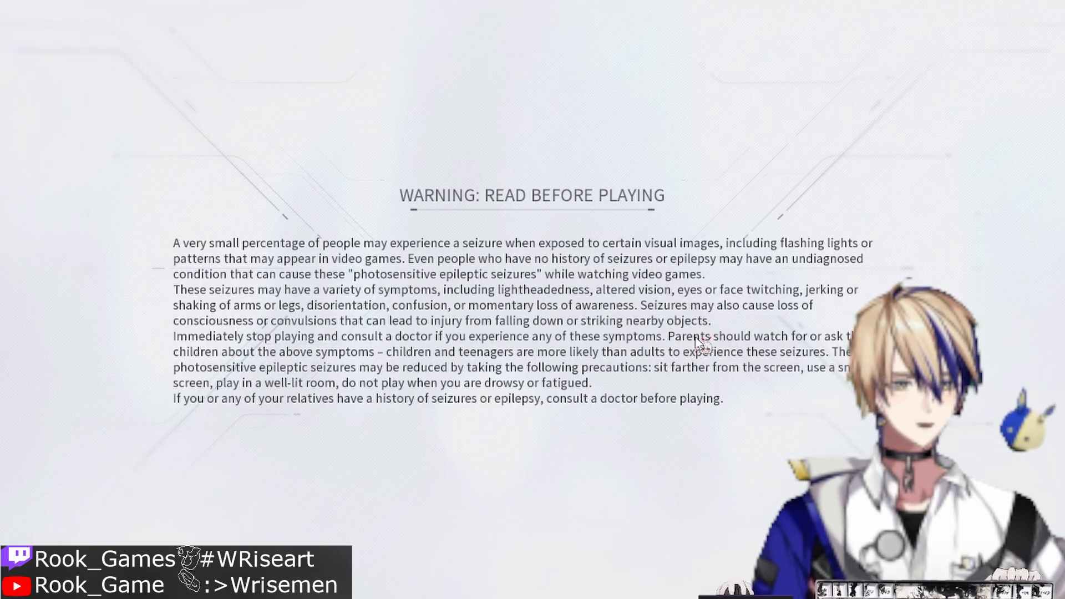
{"action": "mouse_move", "coordinate": [787, 399]}
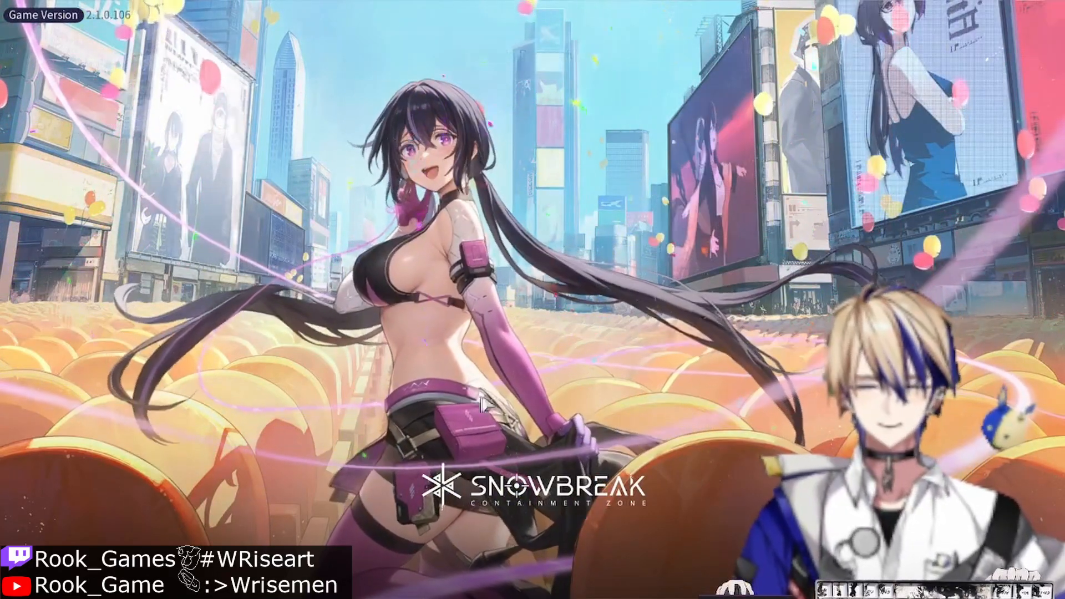
{"action": "mouse_move", "coordinate": [781, 381]}
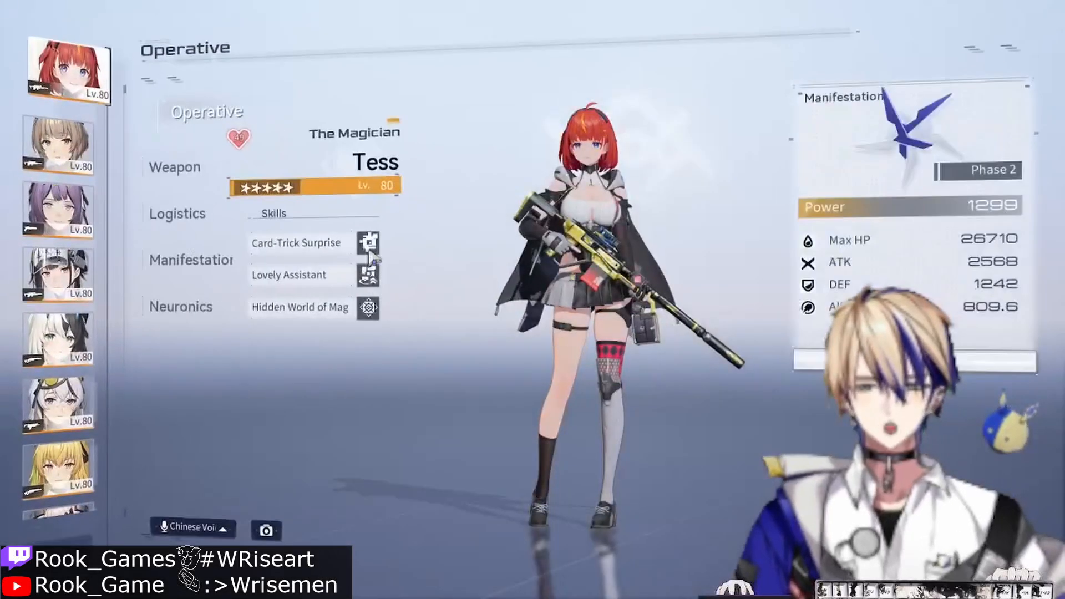
- Browse operatives Tess and Enya, then quit Snowbreak back to the desktop
{"action": "left_click", "coordinate": [59, 208]}
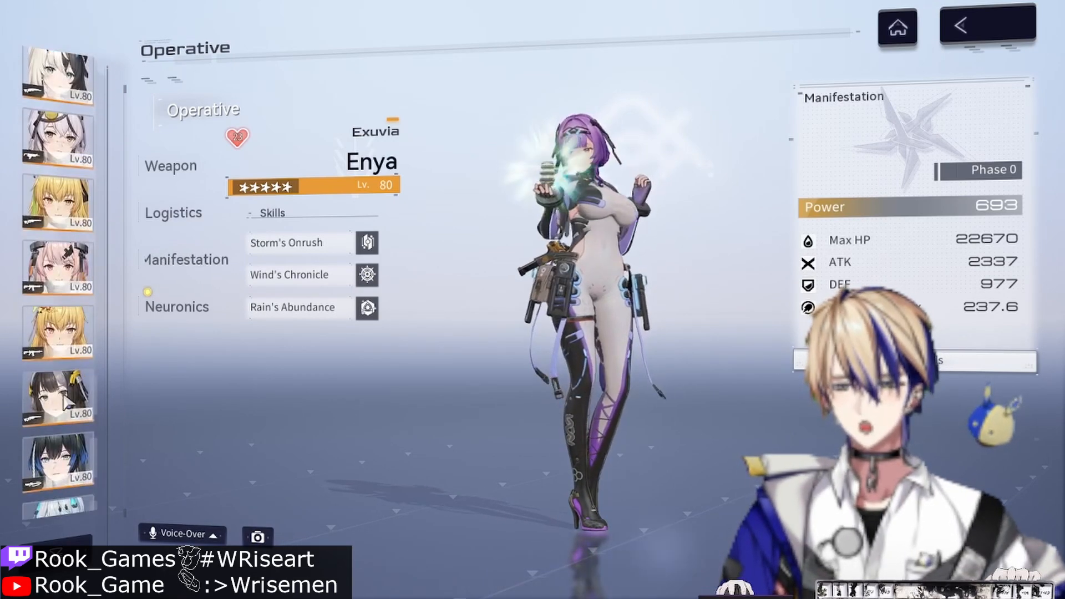
{"action": "left_click", "coordinate": [67, 381]}
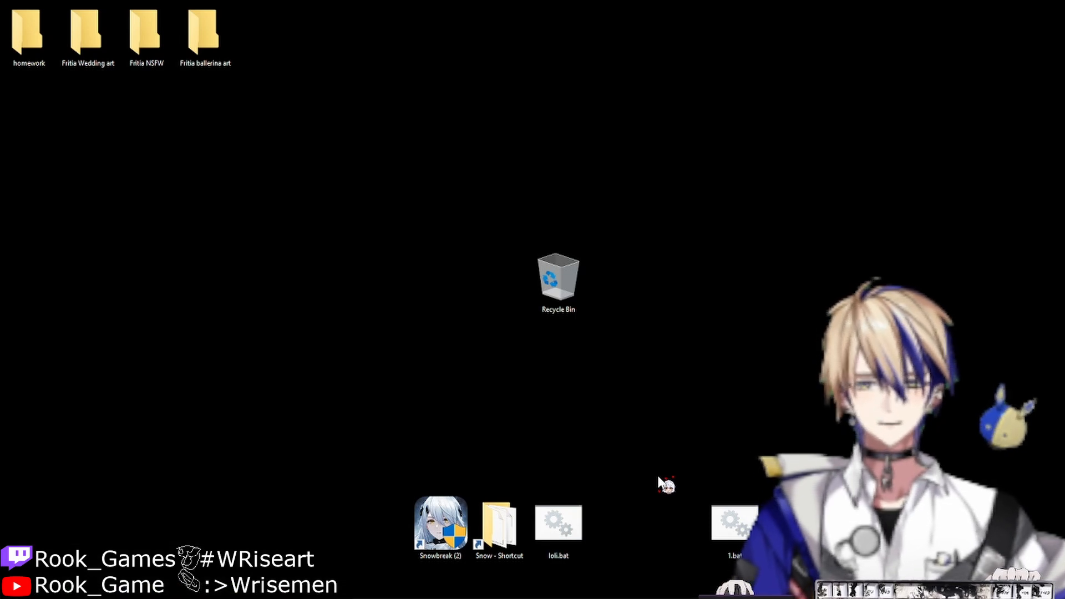
{"action": "double_click", "coordinate": [440, 523]}
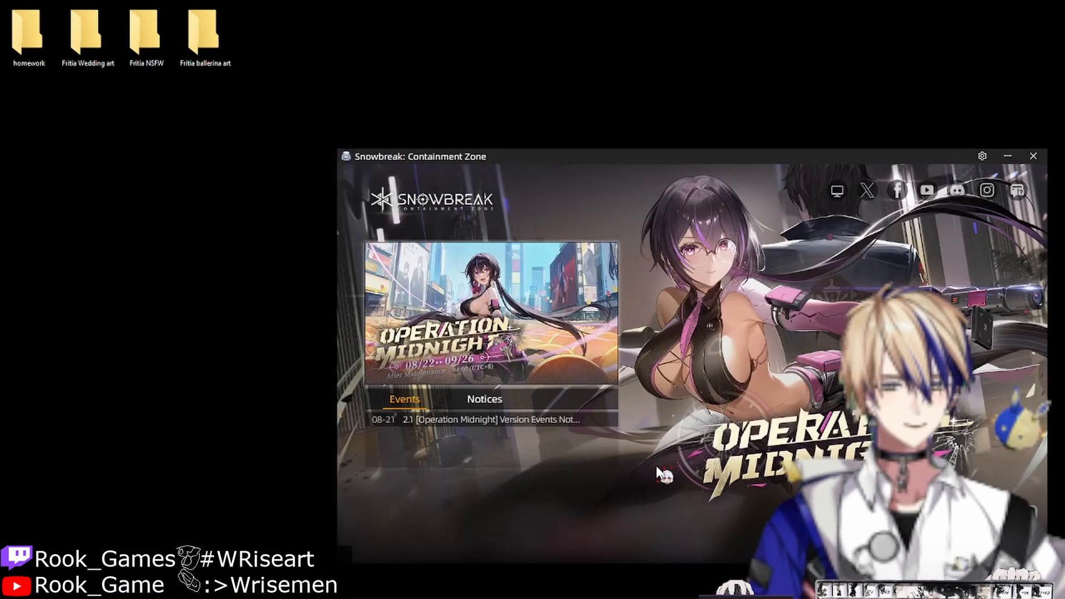
{"action": "left_click", "coordinate": [1033, 155]}
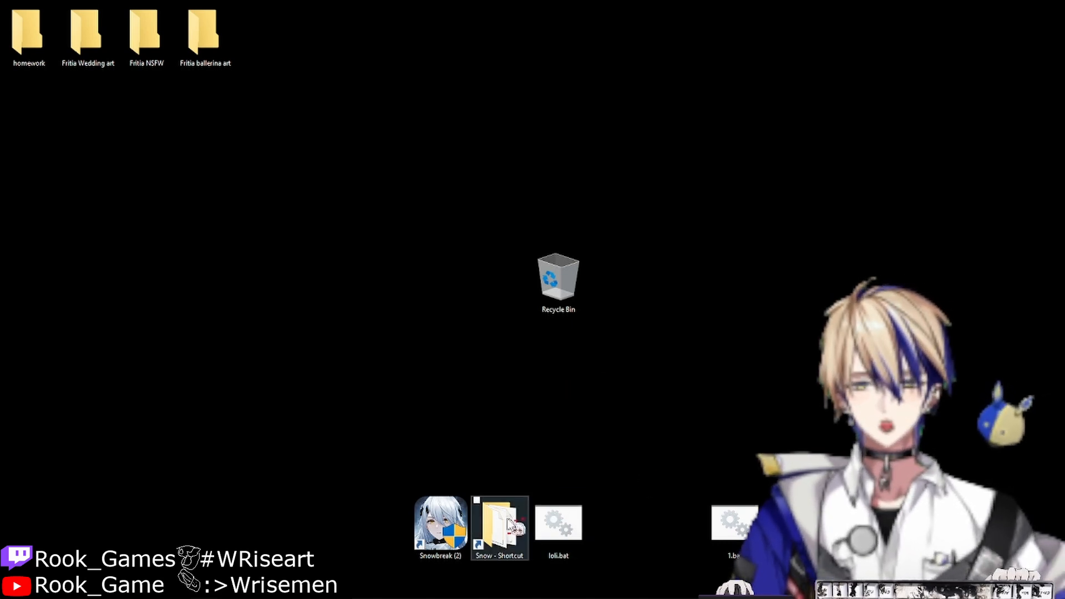
- View localization.txt reading localization = 1, dismiss the printer error, and start snow_launcher.exe
{"action": "right_click", "coordinate": [709, 285]}
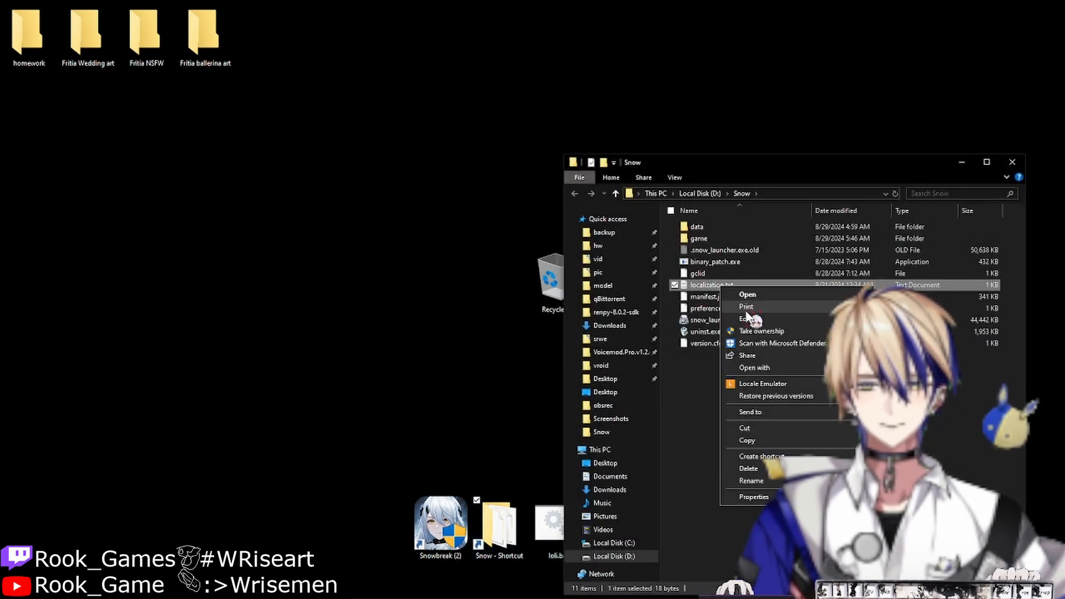
{"action": "left_click", "coordinate": [746, 306]}
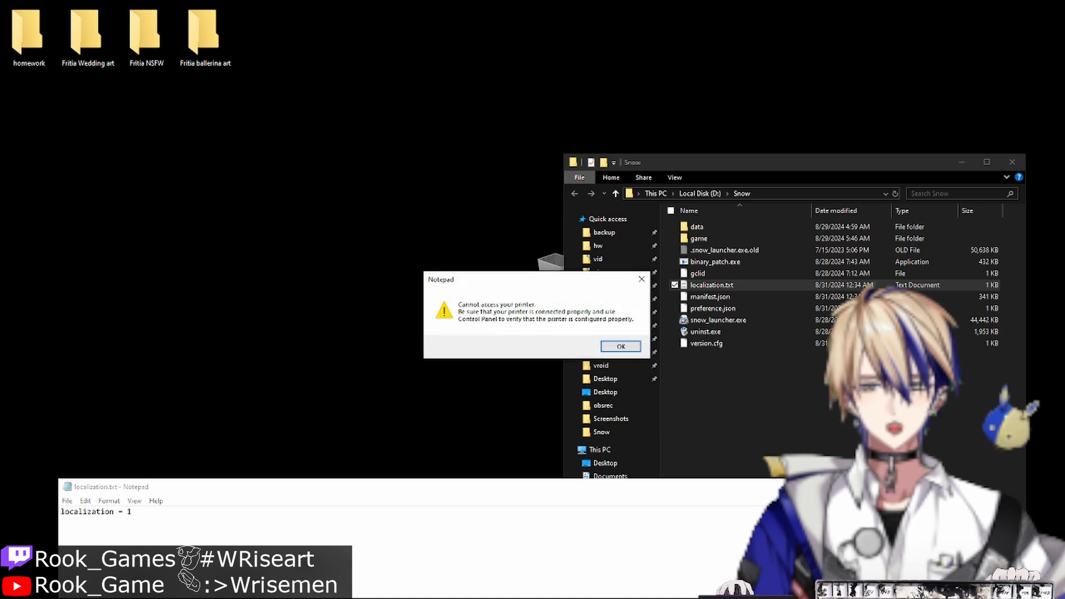
{"action": "left_click", "coordinate": [619, 346]}
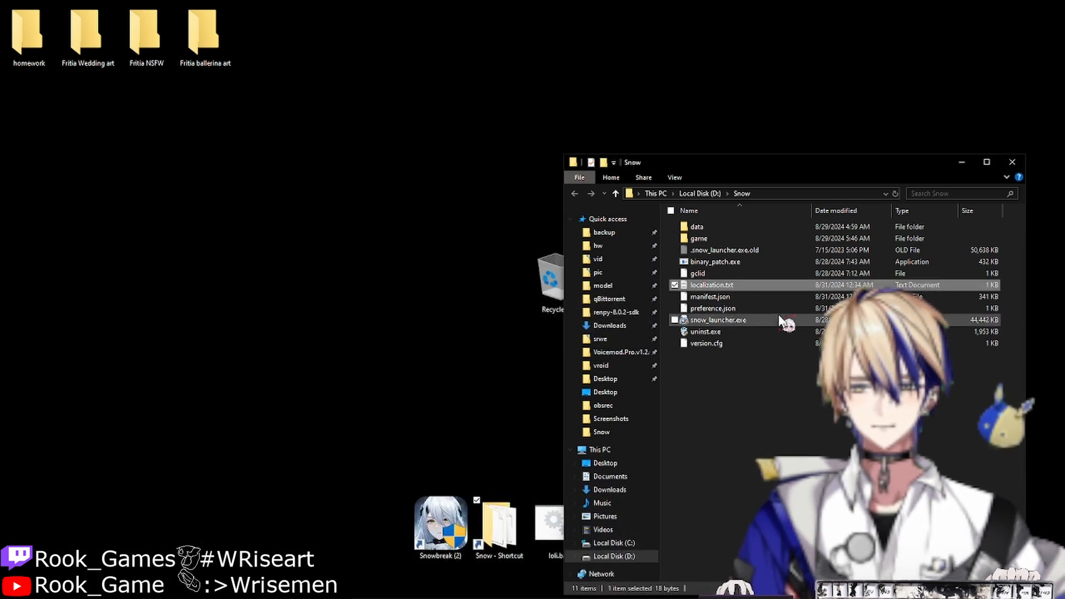
{"action": "double_click", "coordinate": [711, 285]}
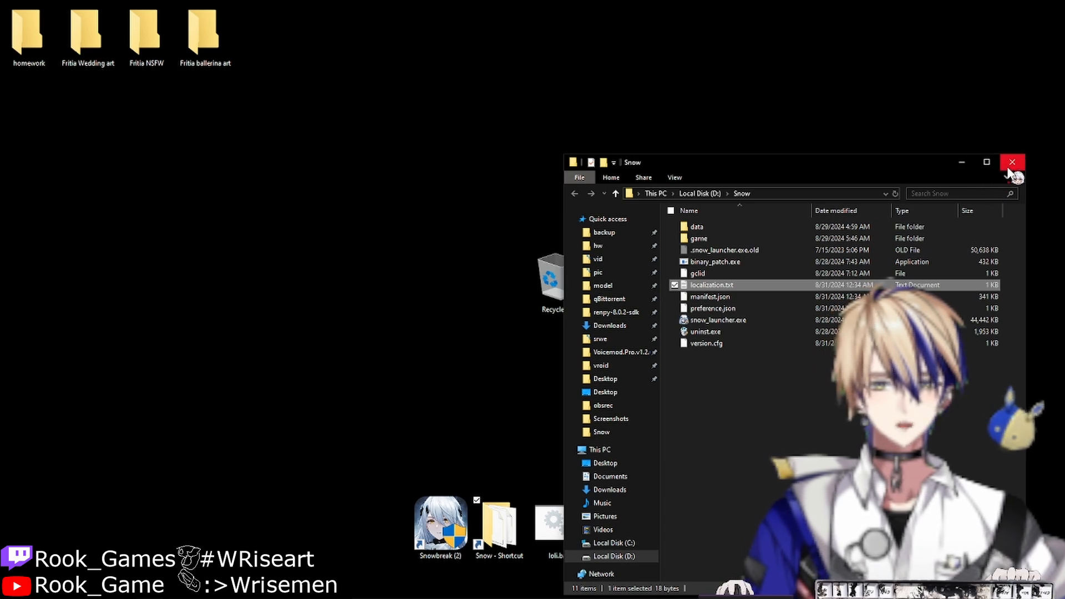
- Close the Snow folder window, leaving only the desktop icons showing
{"action": "left_click", "coordinate": [1012, 162]}
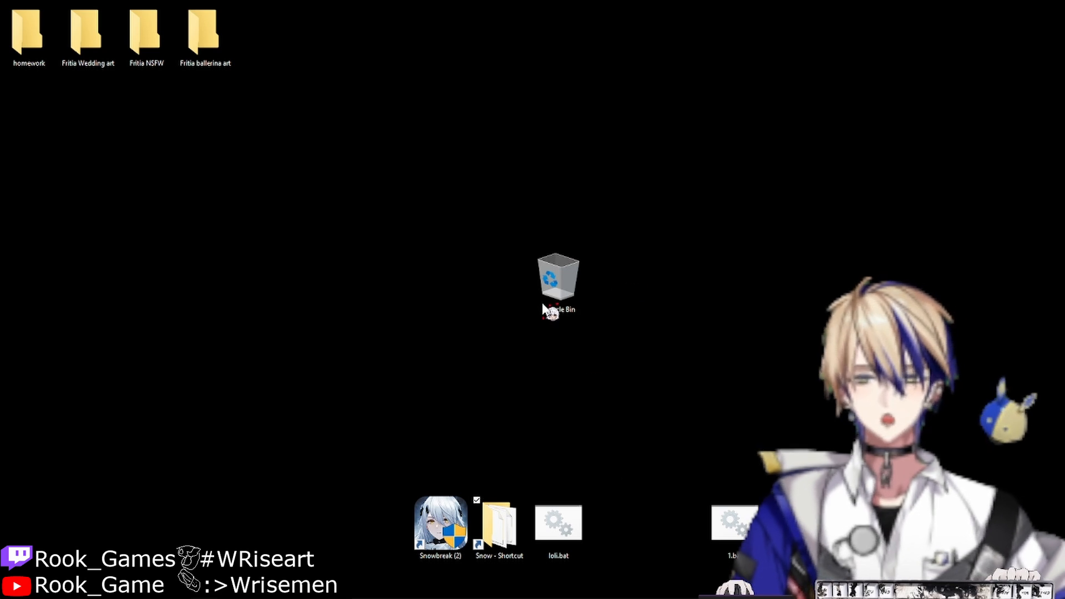
{"action": "mouse_move", "coordinate": [364, 313]}
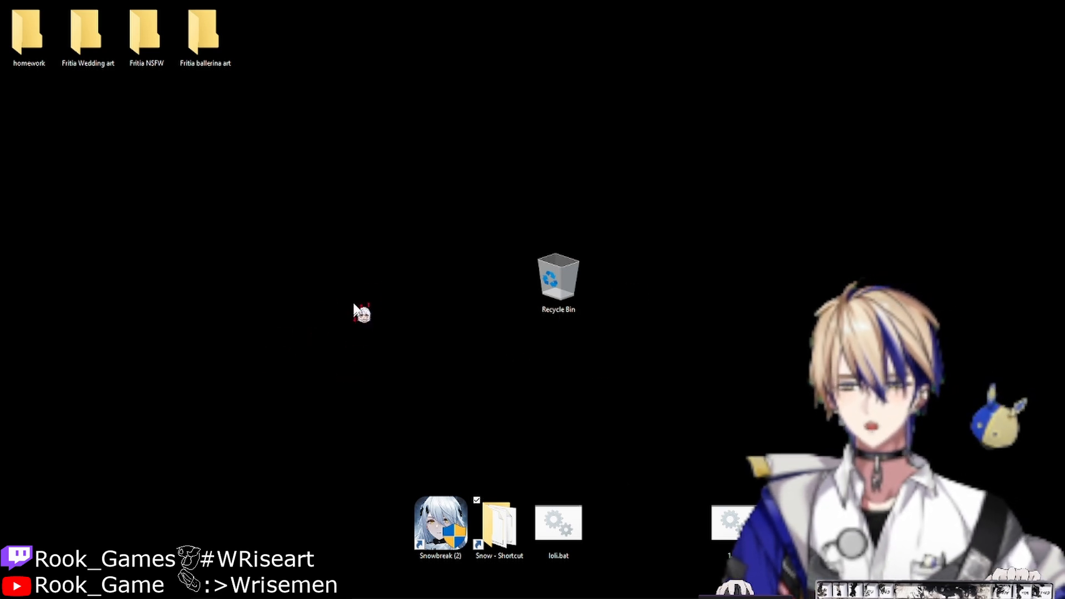